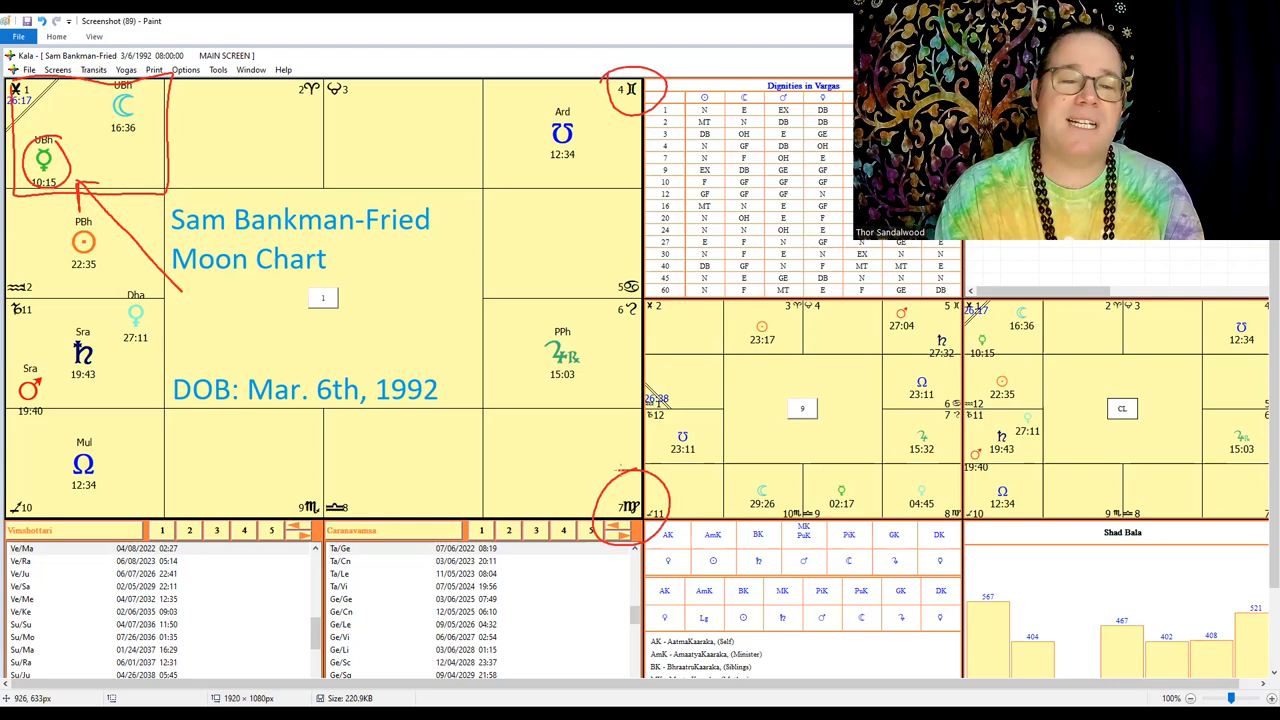
pyautogui.moveTo(378, 322)
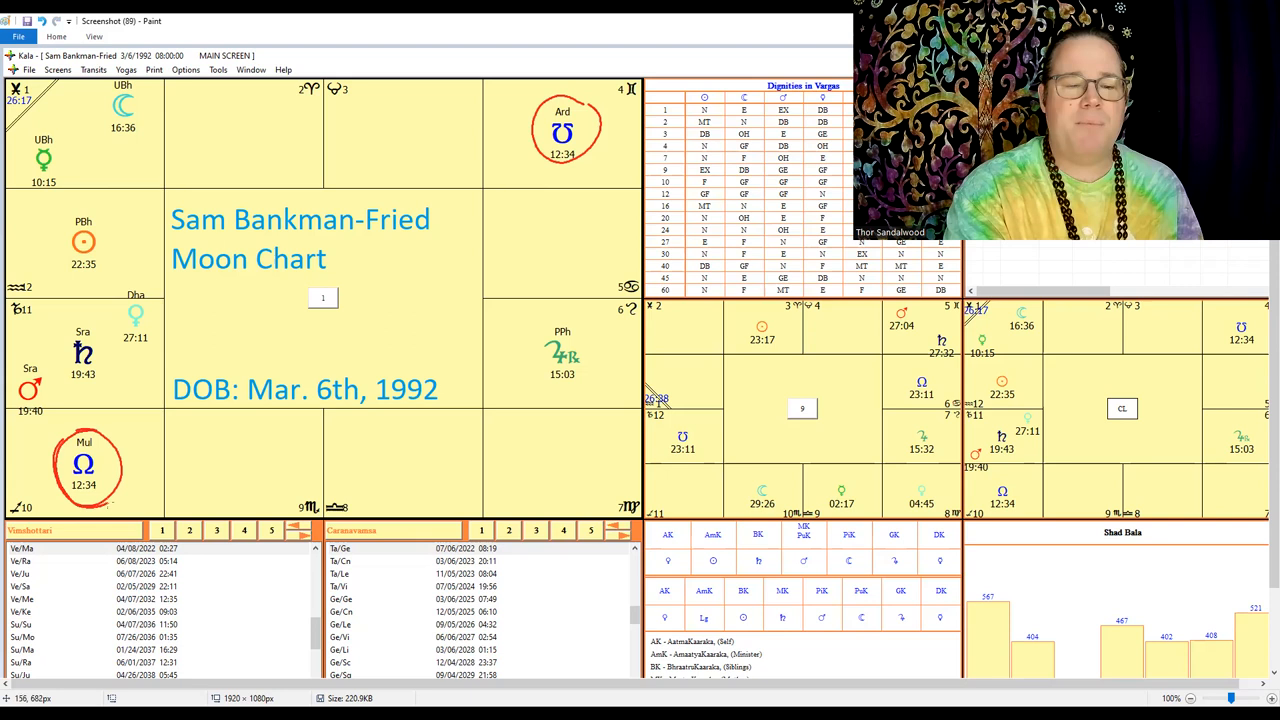
# - Draw red arrows at the circled Mul and Ard nodes, then undo the last arrow
pyautogui.moveTo(350, 456); pyautogui.dragTo(124, 464)
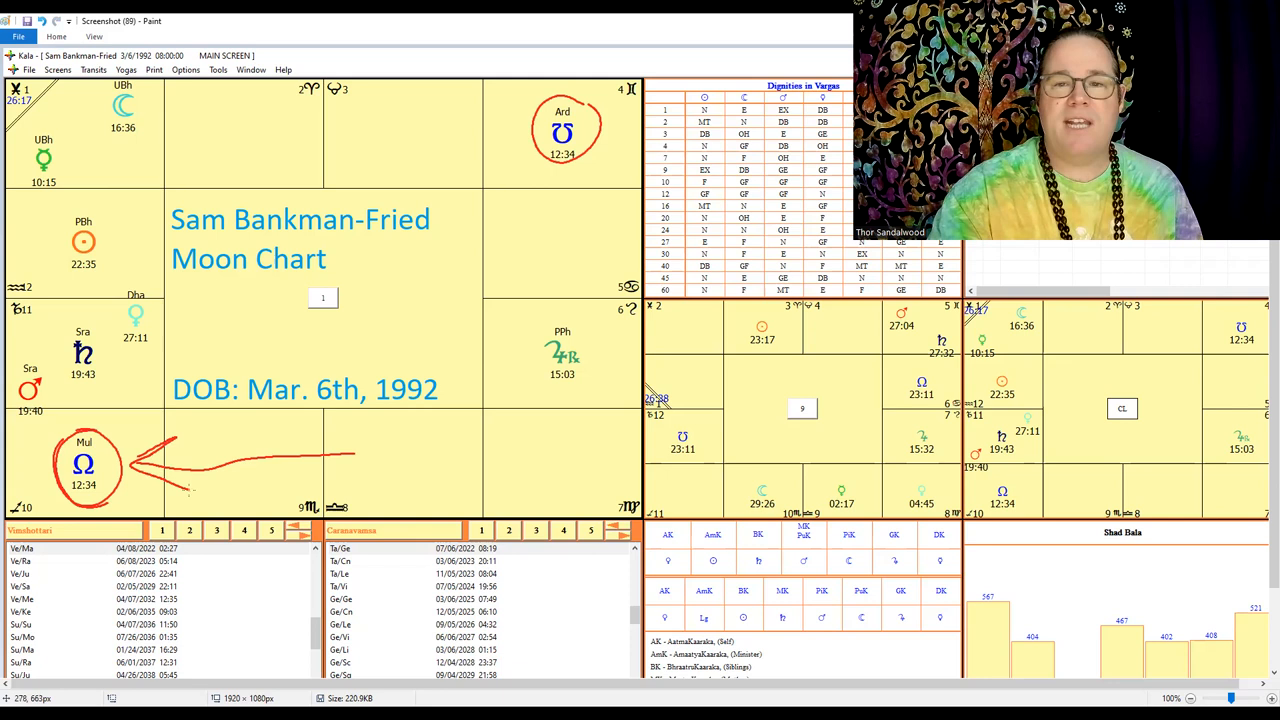
pyautogui.moveTo(324, 140); pyautogui.dragTo(504, 136)
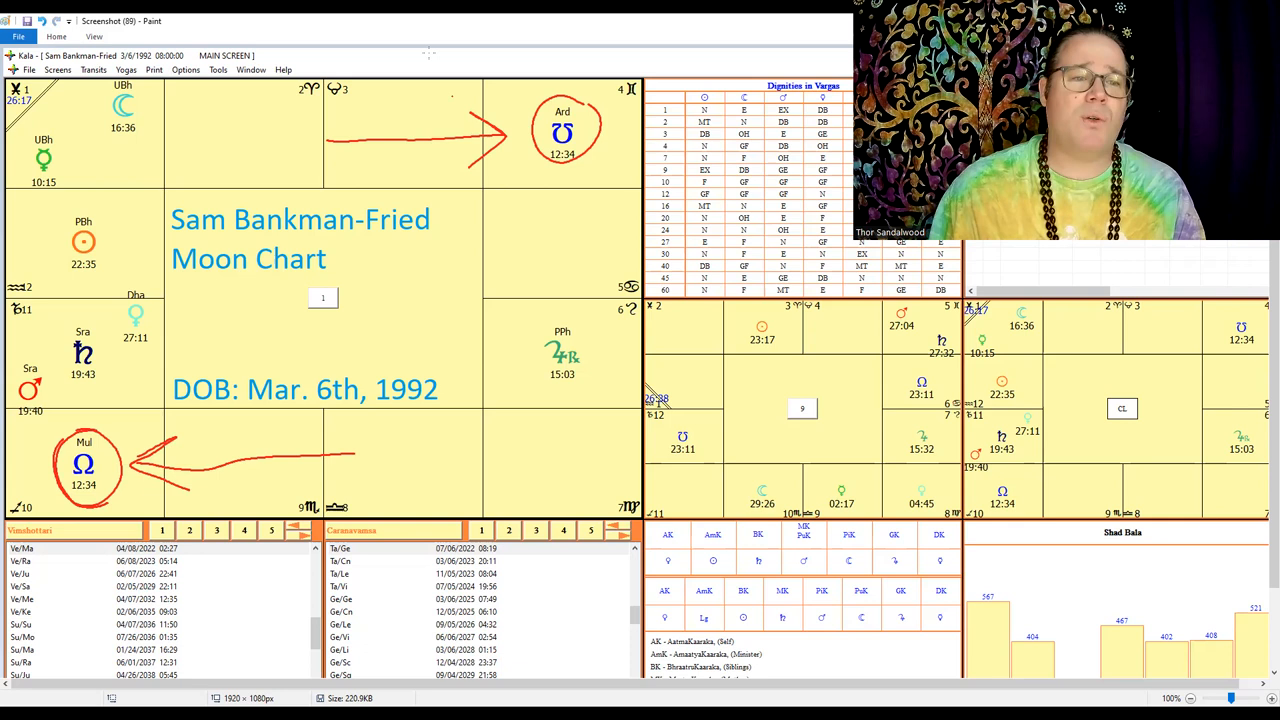
pyautogui.press('ctrl+z')
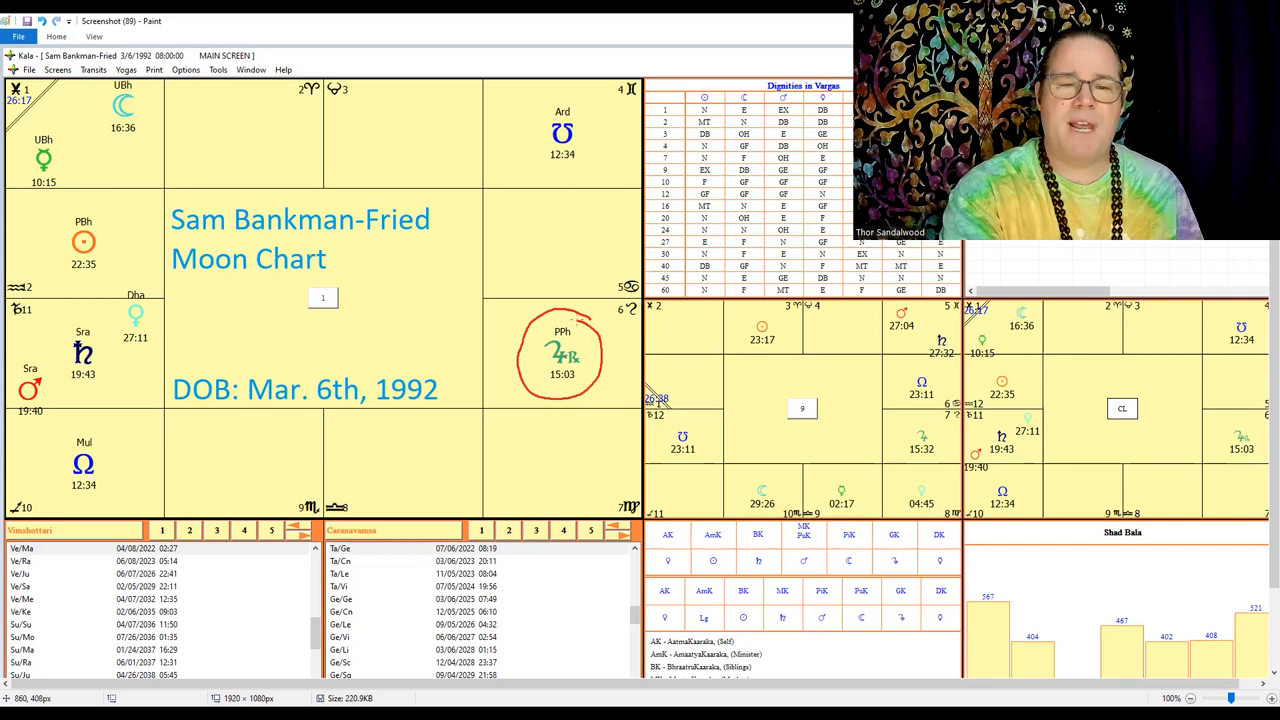
# - Draw a red stroke linking the left houses toward Jupiter, then undo it
pyautogui.moveTo(210, 352); pyautogui.dragTo(500, 336)
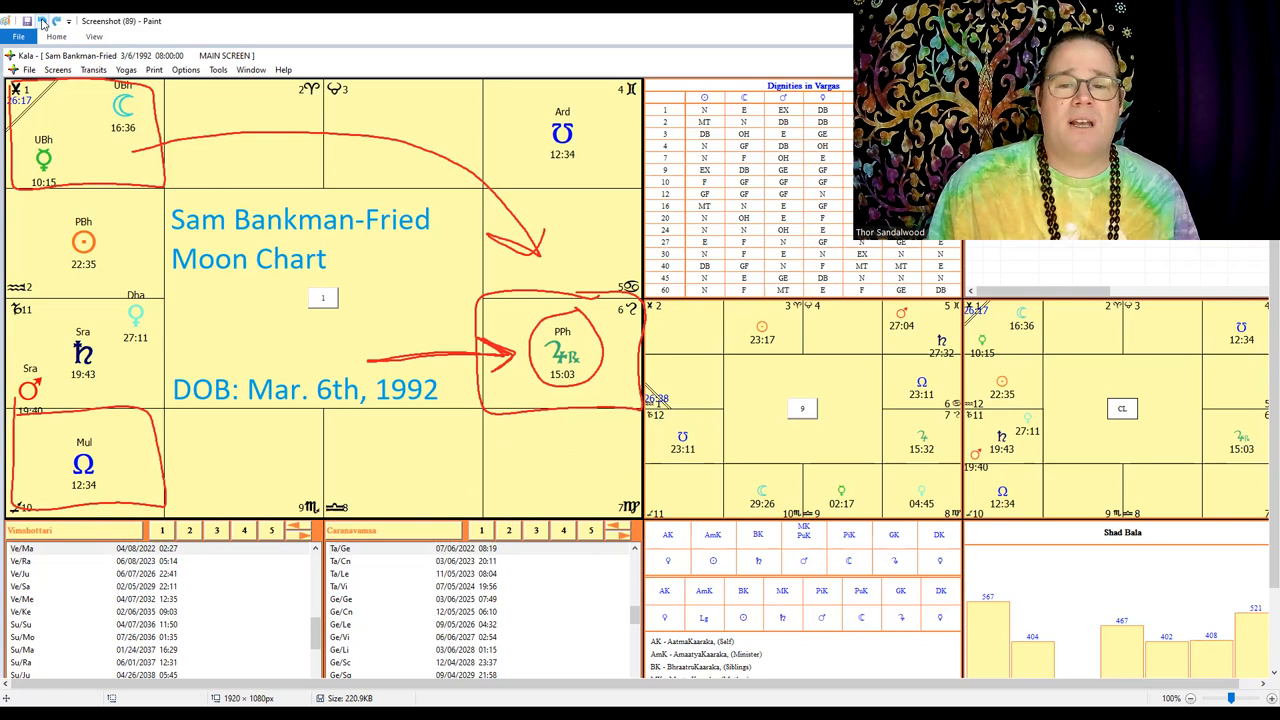
pyautogui.press('ctrl+z')
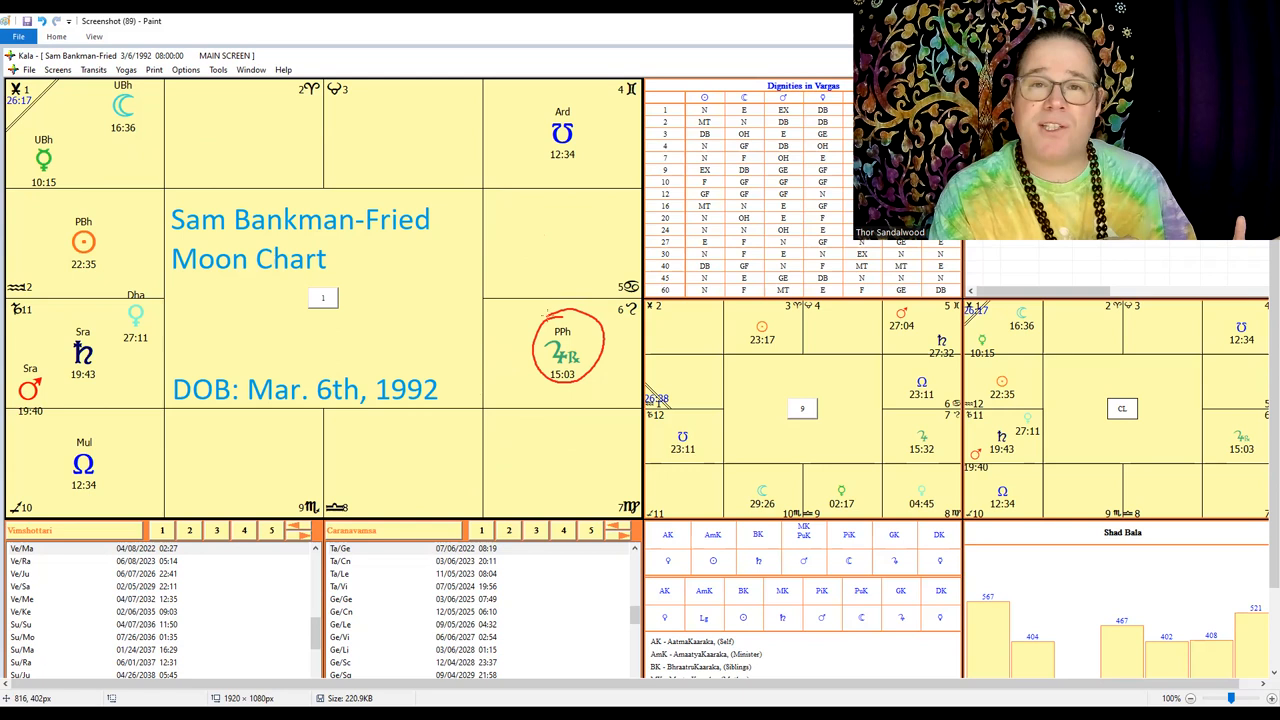
# - Draw a red circle around the 4R 15:03 glyph on the chart's right side
pyautogui.moveTo(296, 356); pyautogui.dragTo(476, 340)
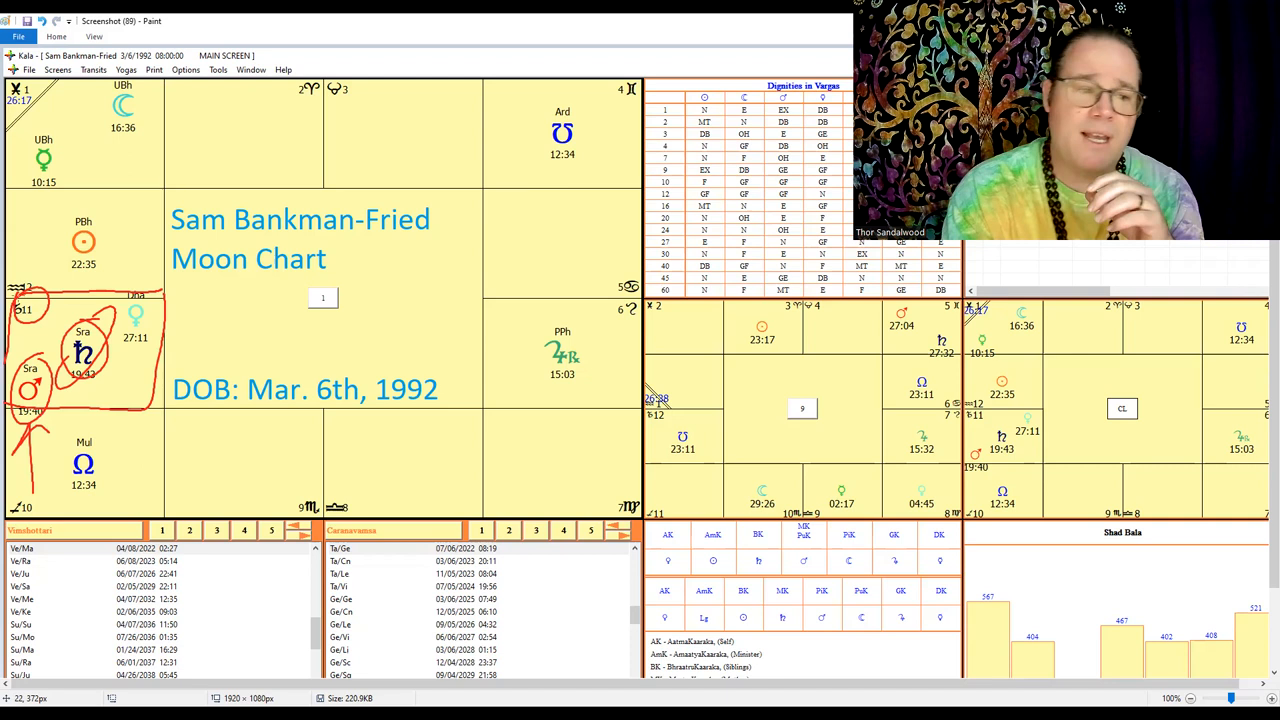
# - Circle Saturn 19:43 and the left-edge house in red with the brush
pyautogui.moveTo(150, 344); pyautogui.dragTo(284, 350)
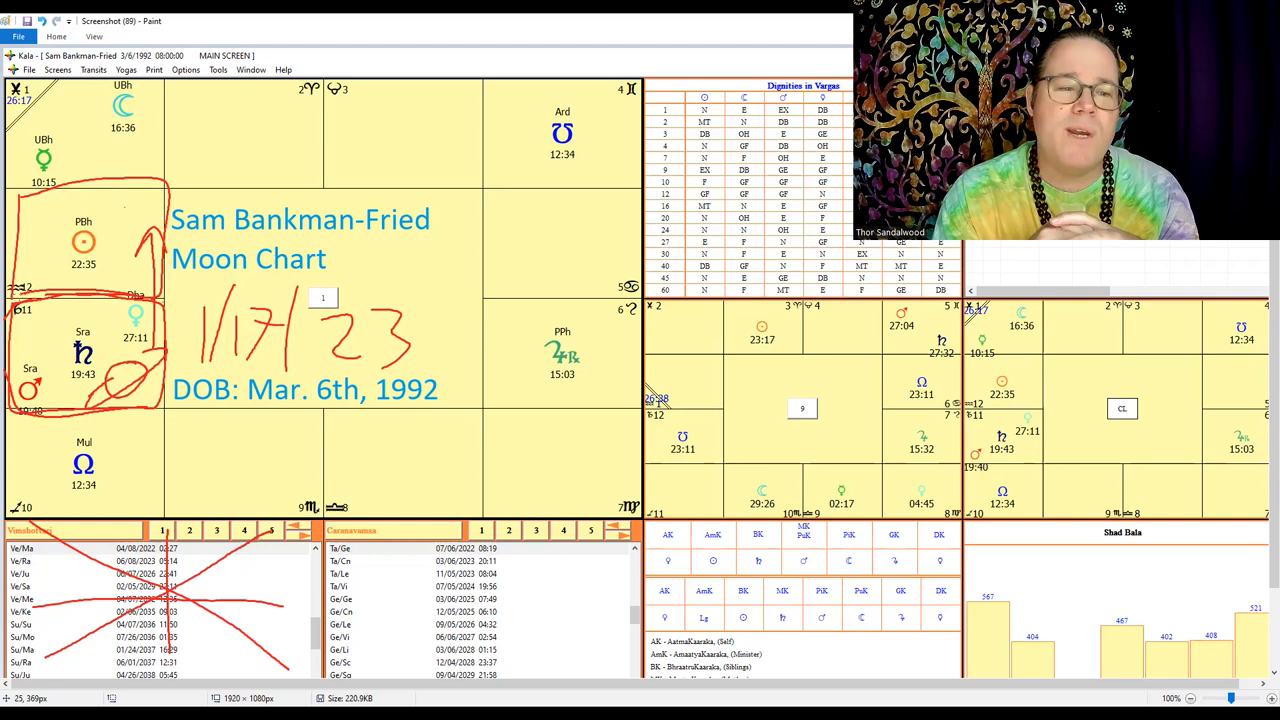
# - Undo the handwritten date and left-house boxes from the toolbar
pyautogui.click(40, 20)
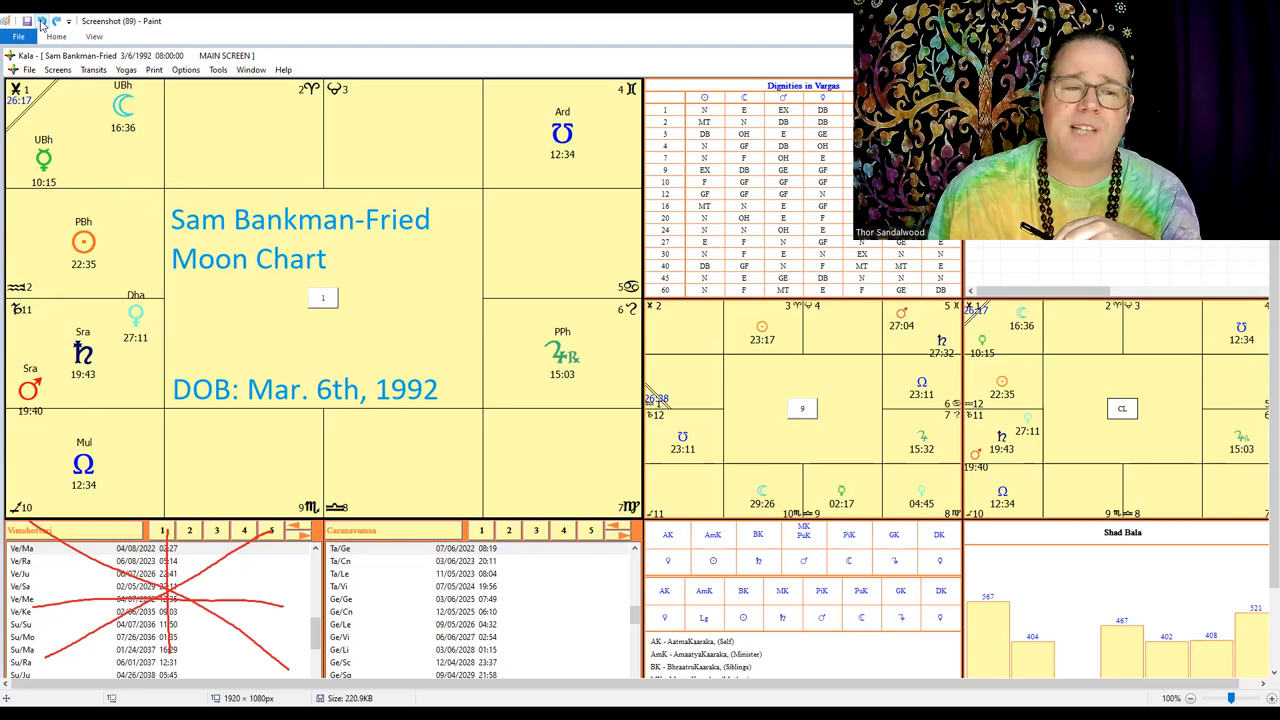
pyautogui.moveTo(56, 20)
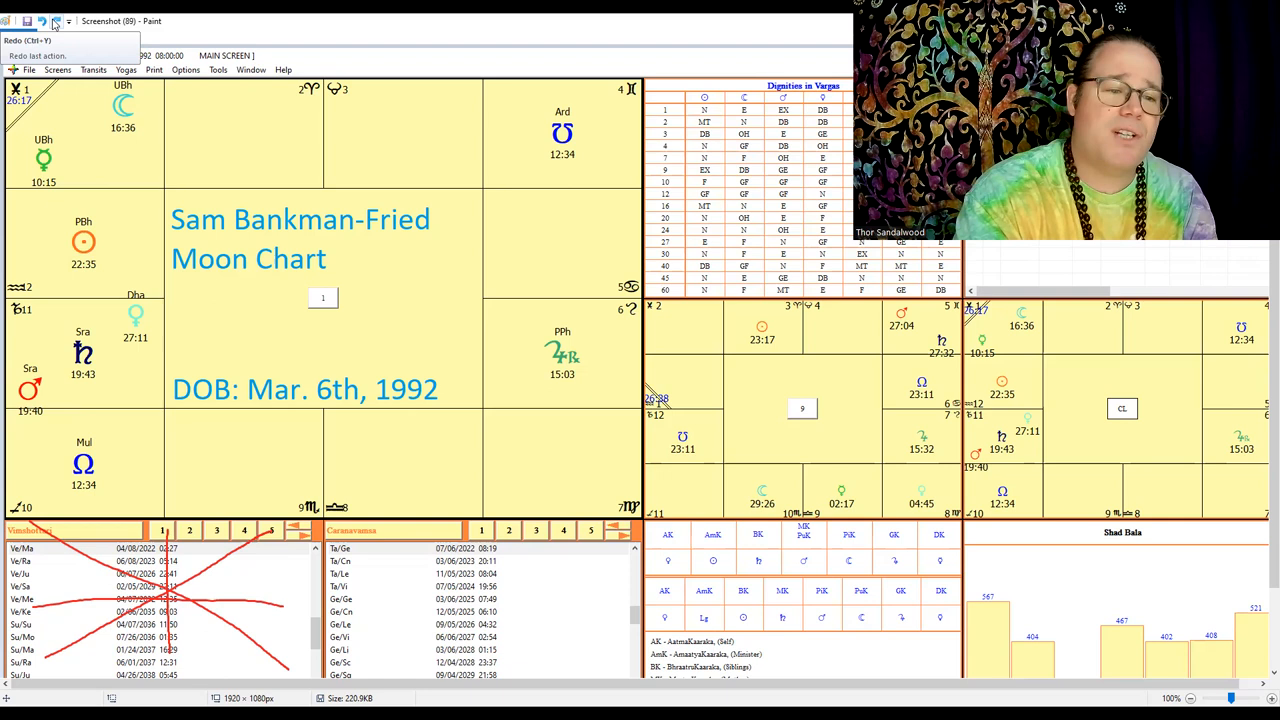